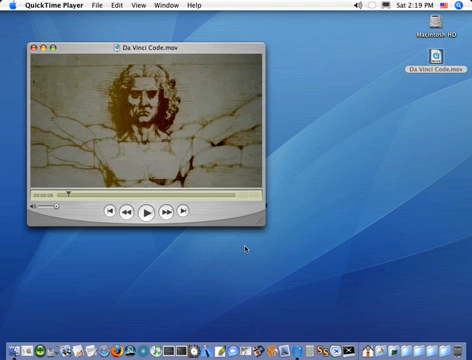
mouse_move(244, 236)
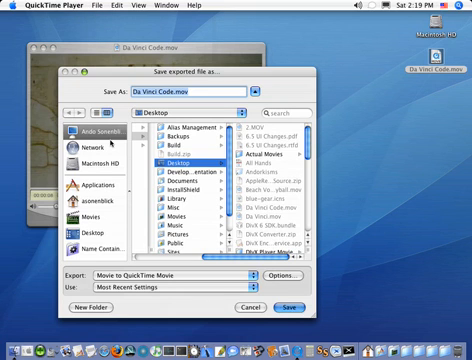
mouse_move(160, 150)
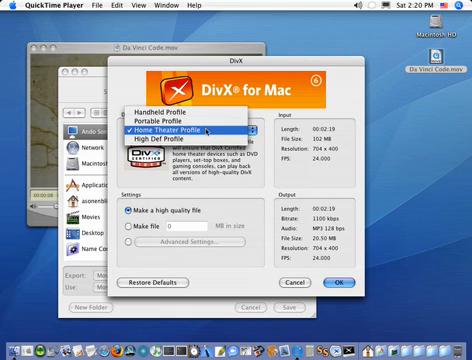
Choose the Home Theater Profile as the certified DivX export profile
click(180, 132)
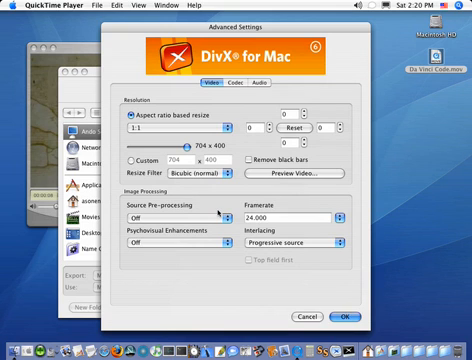
mouse_move(212, 212)
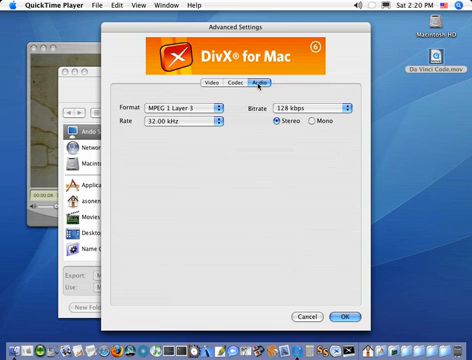
Accept the advanced video and audio settings, returning to the DivX settings window
click(344, 316)
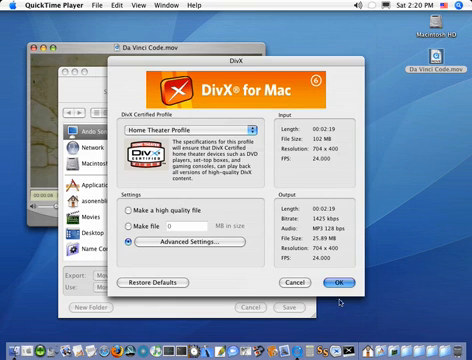